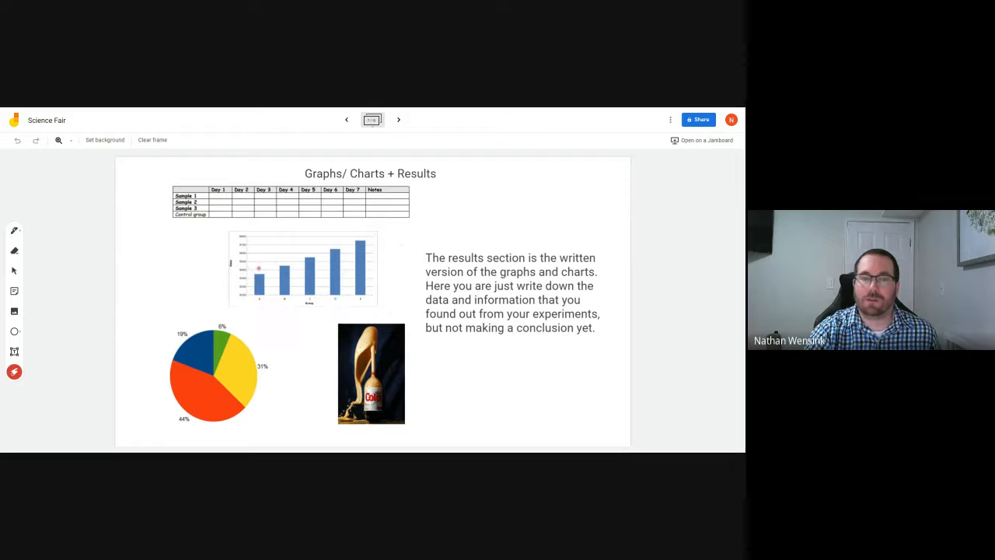
Sweep the laser over the bar graph and orange pie slice, then circle the yellow 31% slice.
left_click_drag(281, 224, 369, 222)
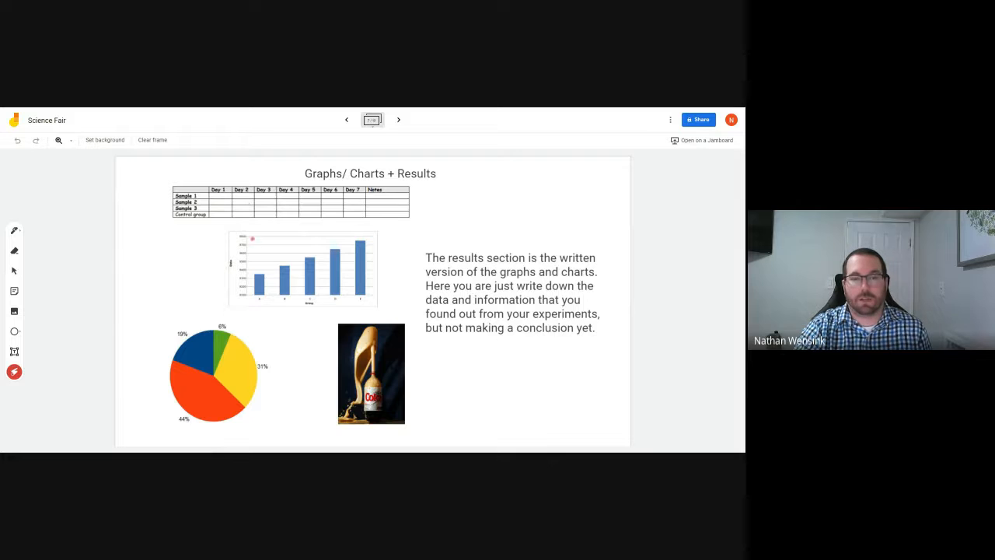
left_click_drag(202, 292, 296, 393)
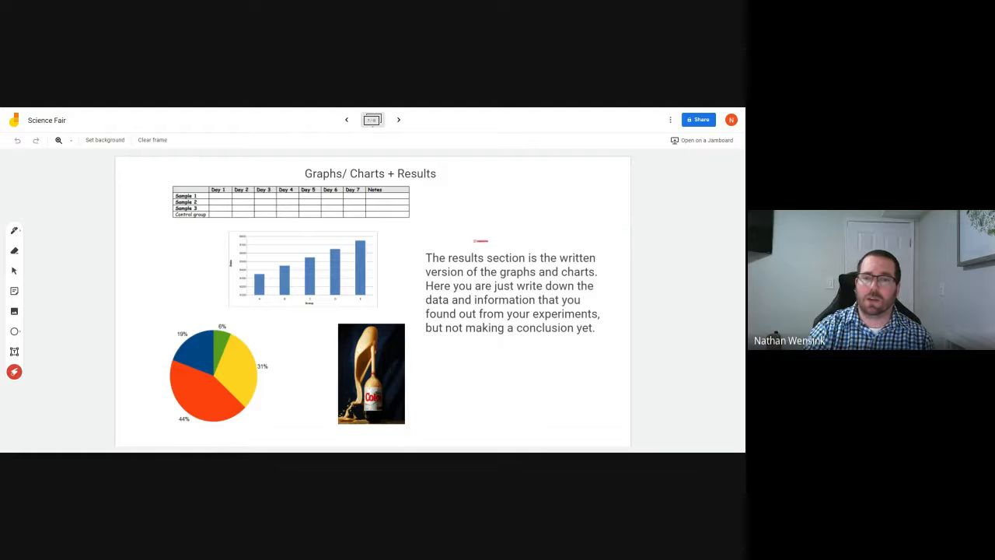
left_click_drag(451, 245, 607, 256)
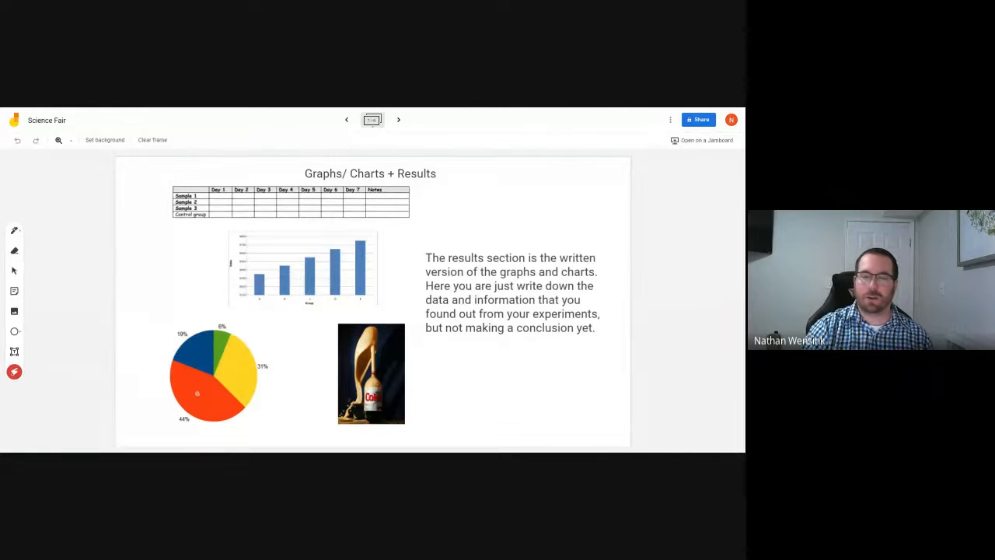
left_click_drag(256, 354, 261, 389)
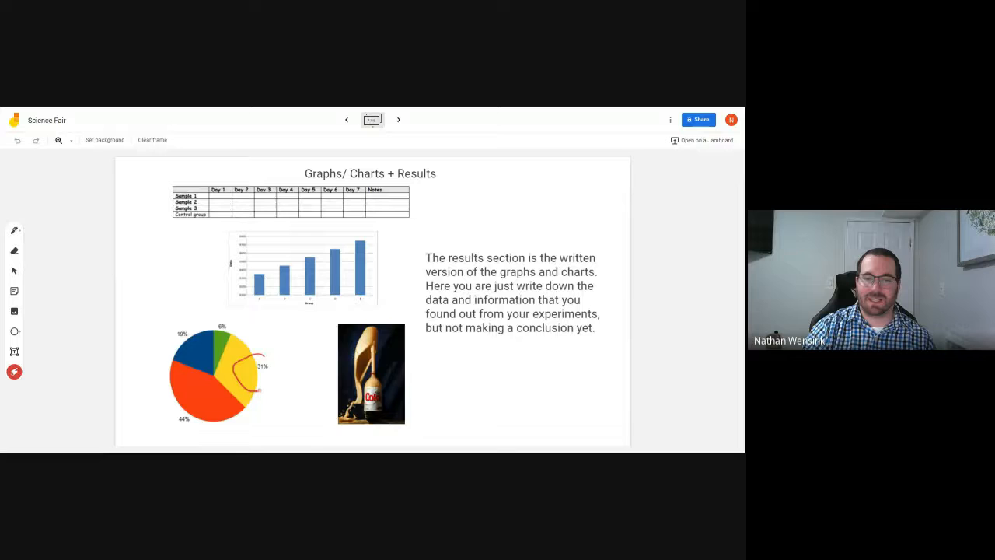